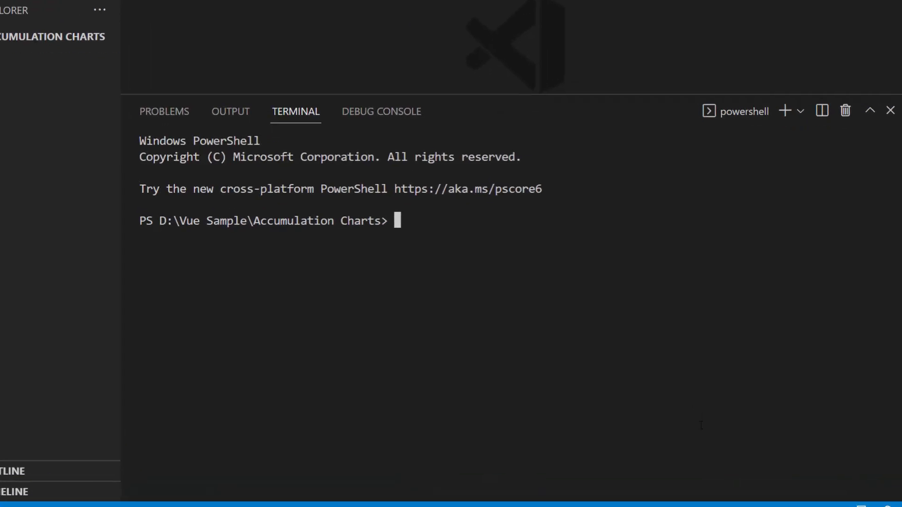
text(n)
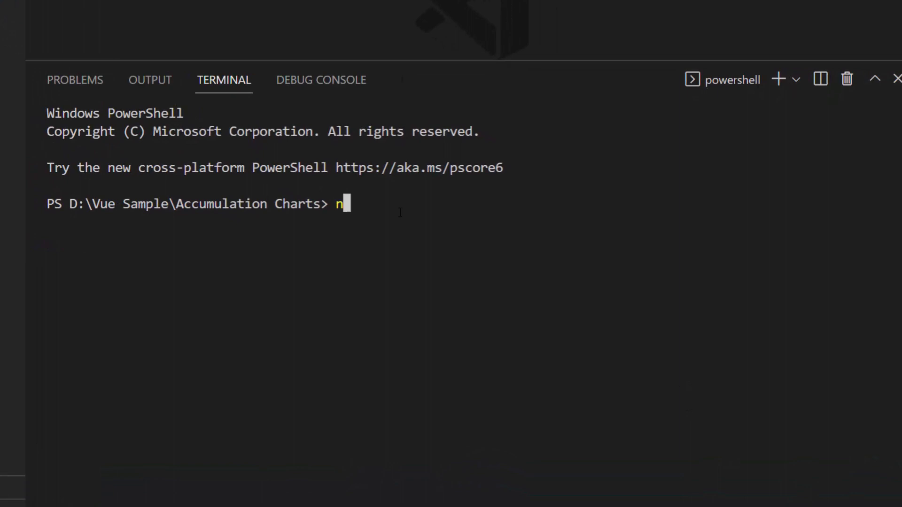
text(pm install -g @v)
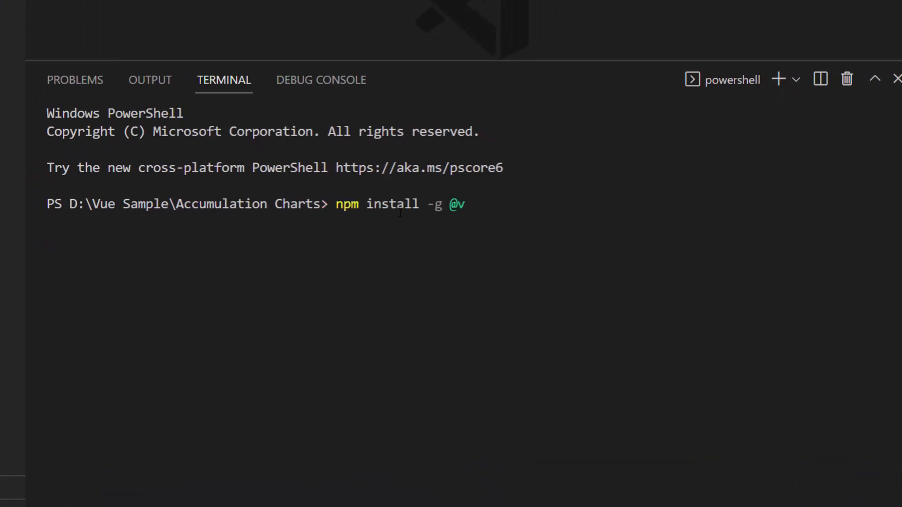
text(ue/cli)
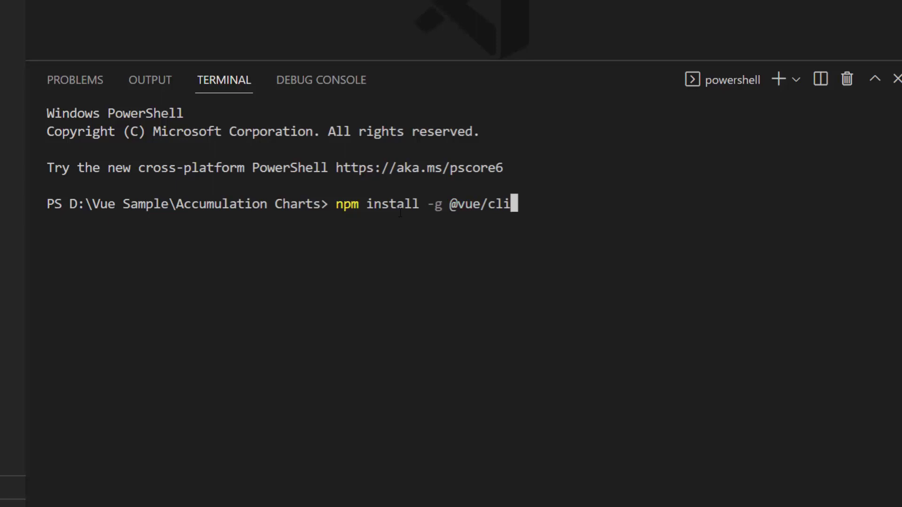
key(Backspace)
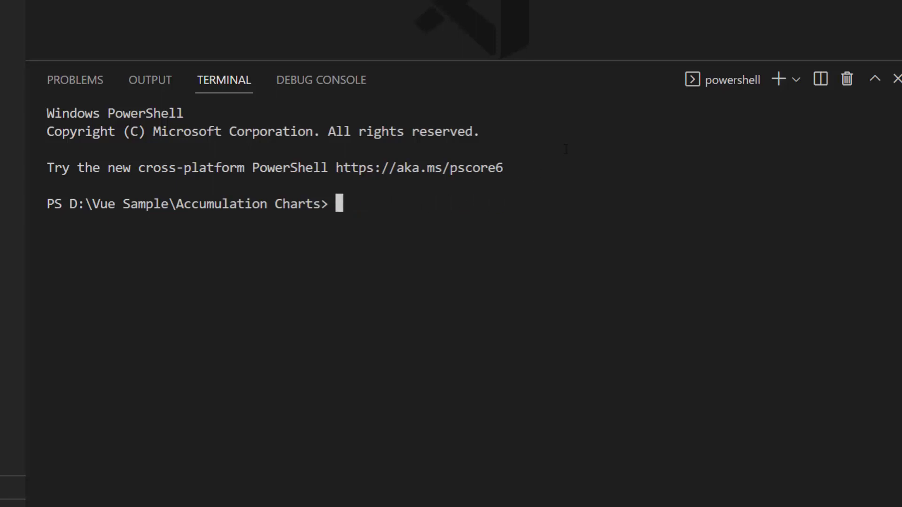
Create a new Vue project named accumulation-charts-component with vue create
text(vue create)
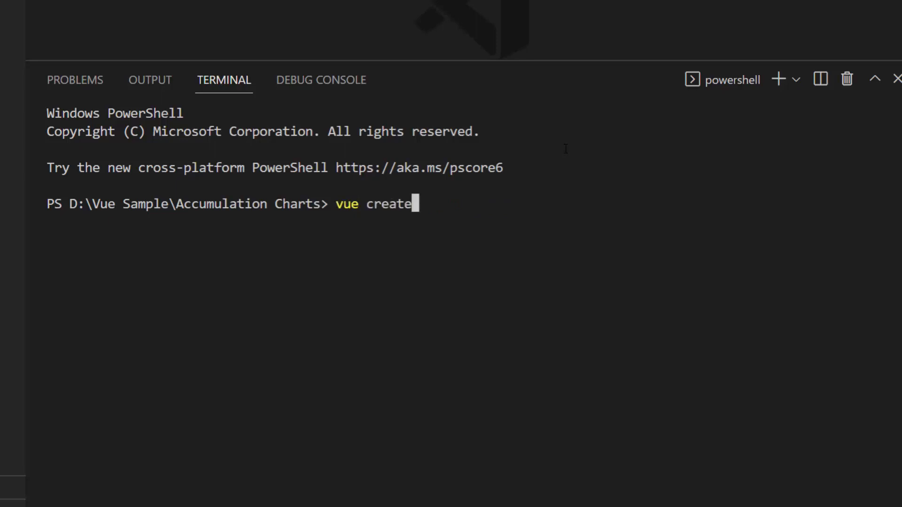
text(accumulation-charts-component)
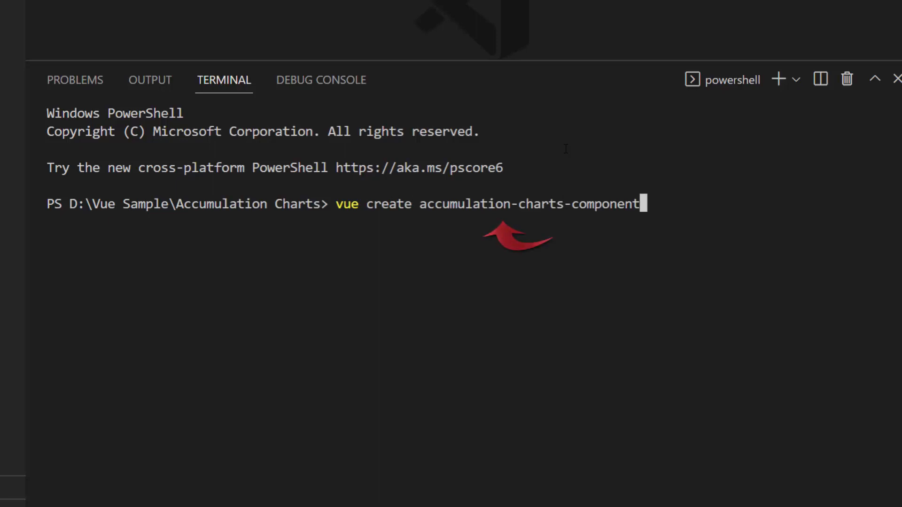
key(Return)
text(c)
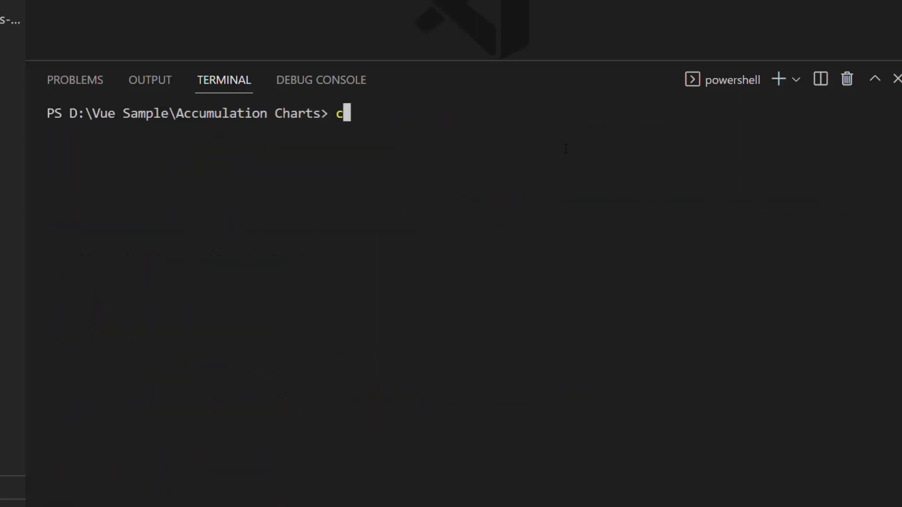
text(d accumulation-charts-component)
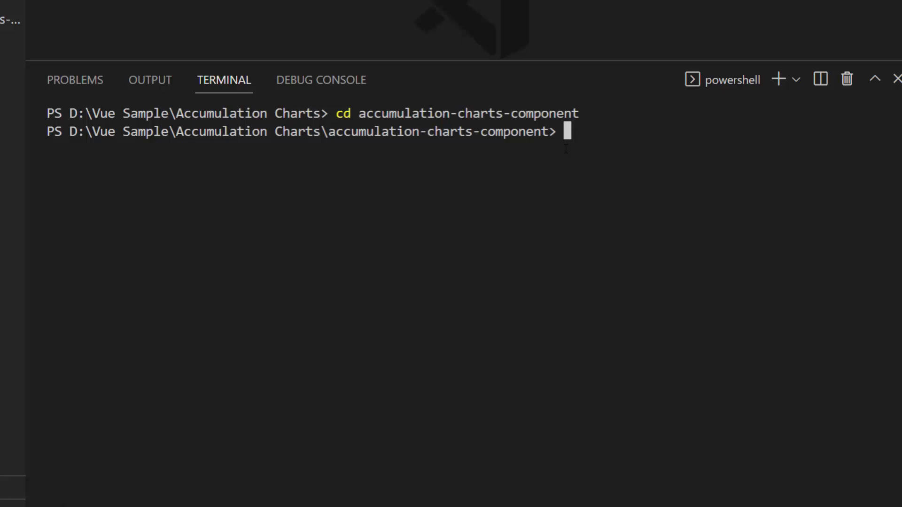
text(npm install @syncfu)
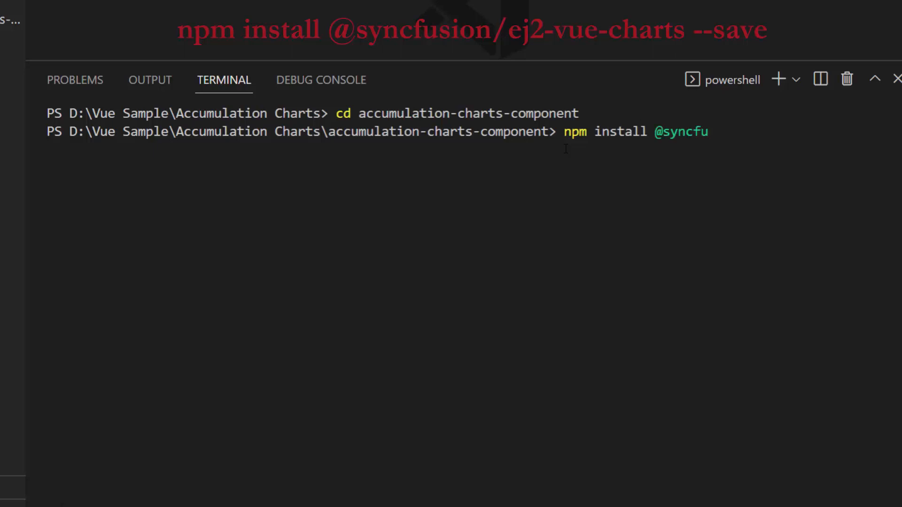
text(sion/ej2-vue)
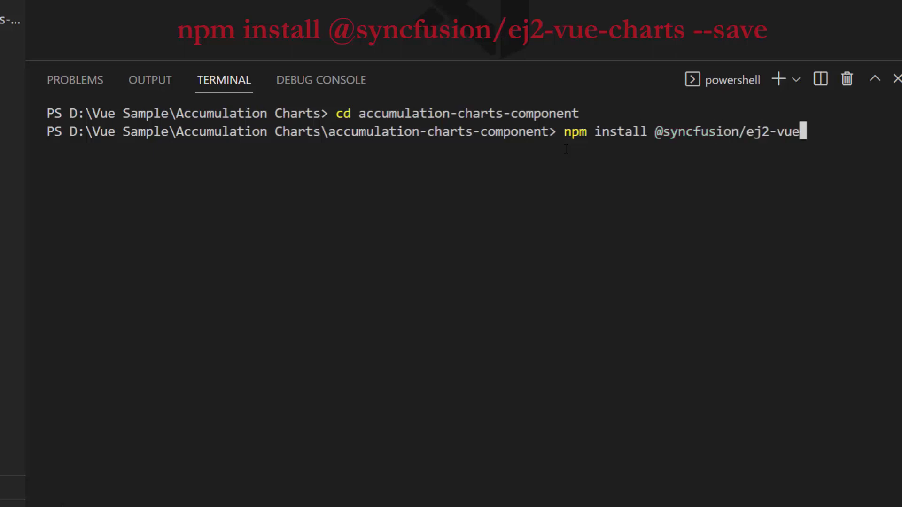
text(-charts --save)
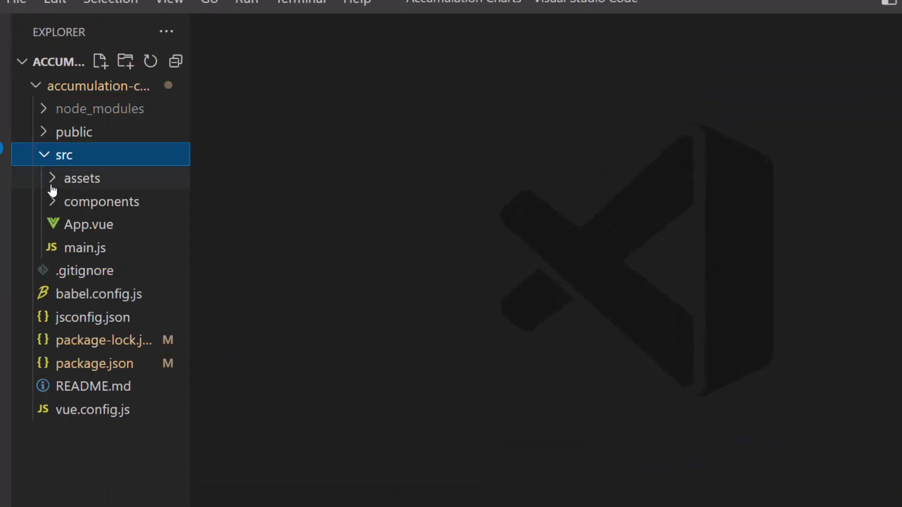
mouse_move(230, 232)
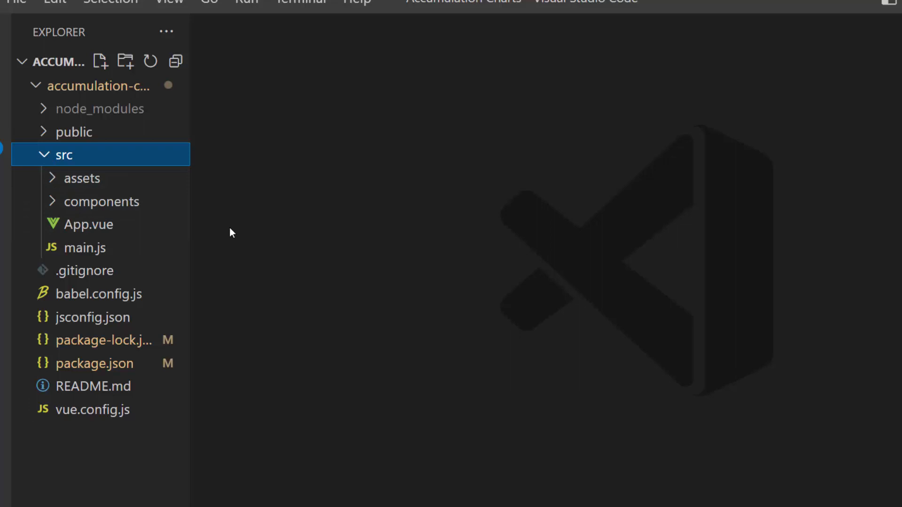
click(88, 224)
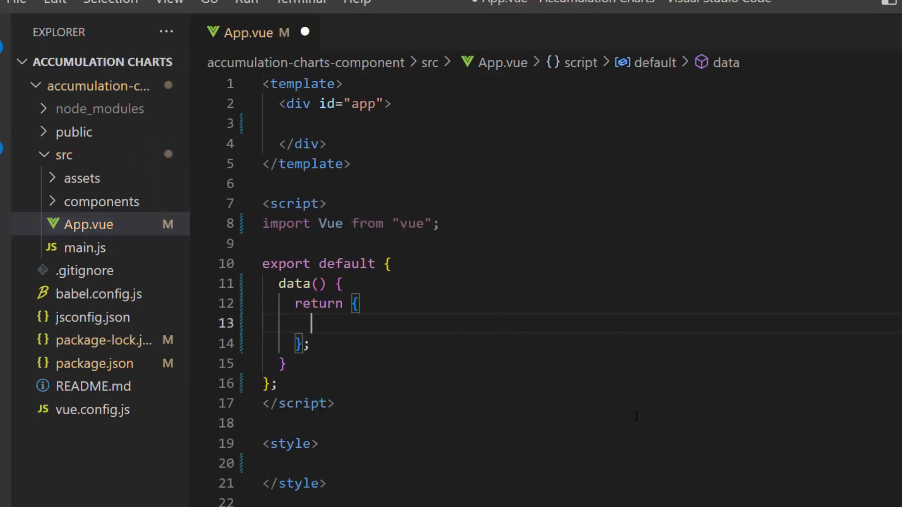
text(import { AccumulationChartPlugin } from "@syncfusion/ej2-vue-charts";)
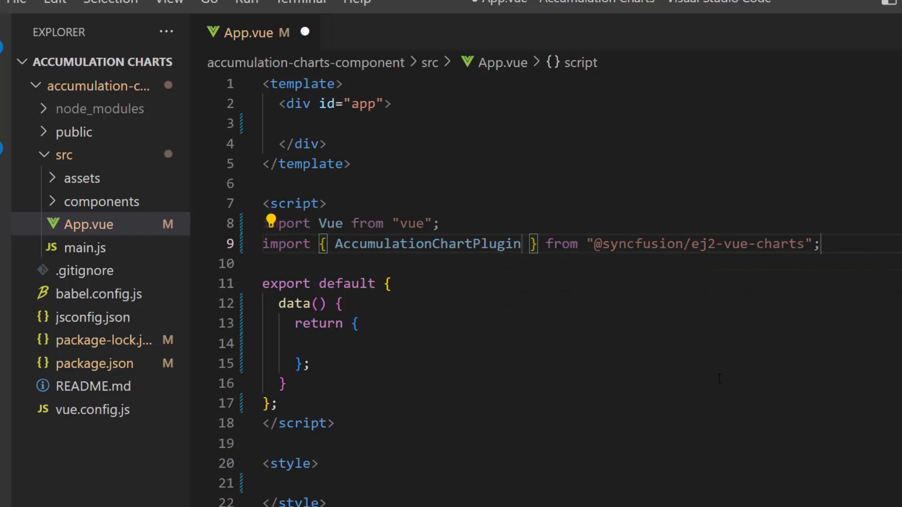
key(Enter)
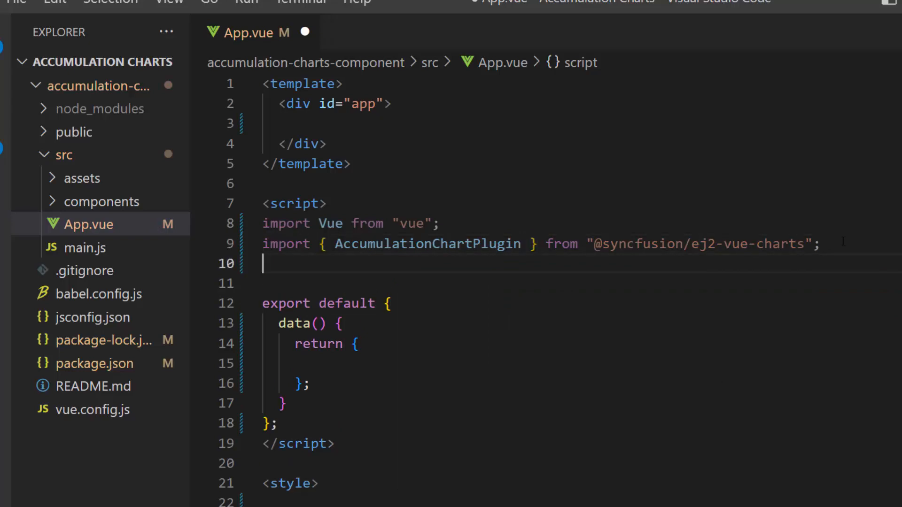
text(Vue.use(AccumulationChartPlugin);)
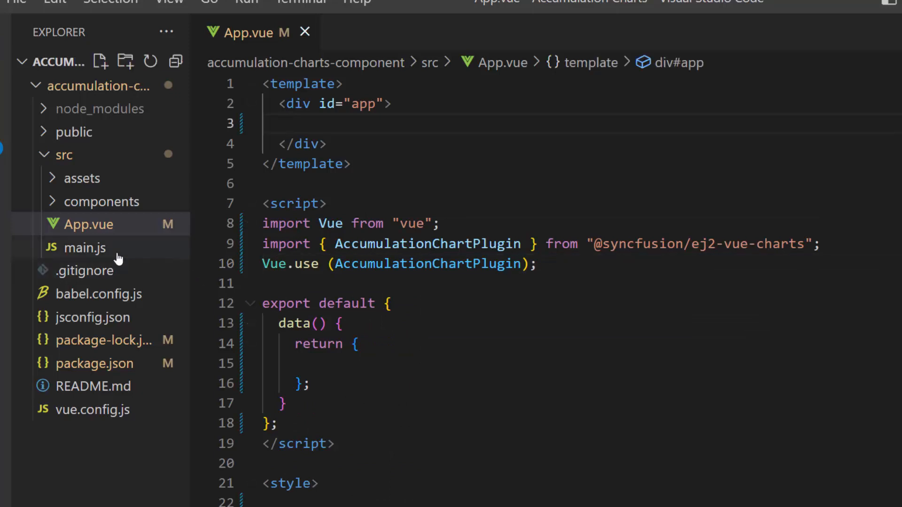
click(84, 248)
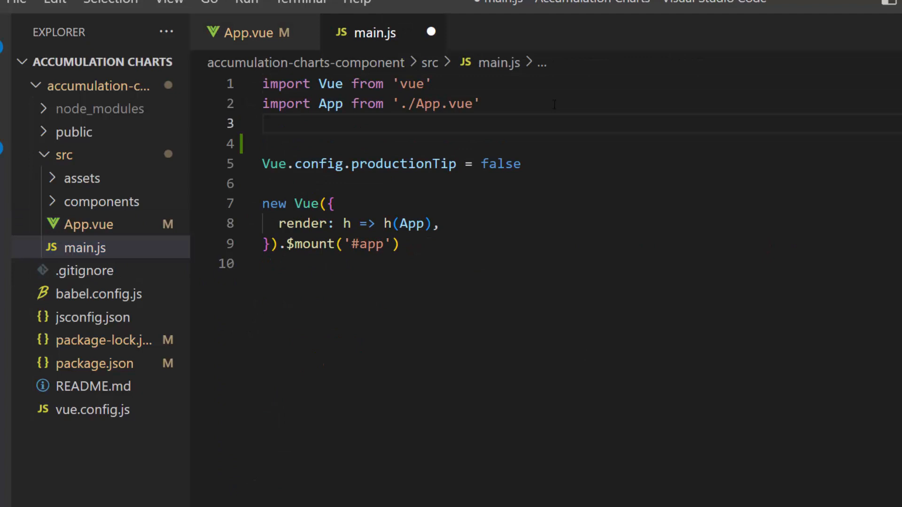
text(import { registerLicense } from '@syncfusion/ej2-base)
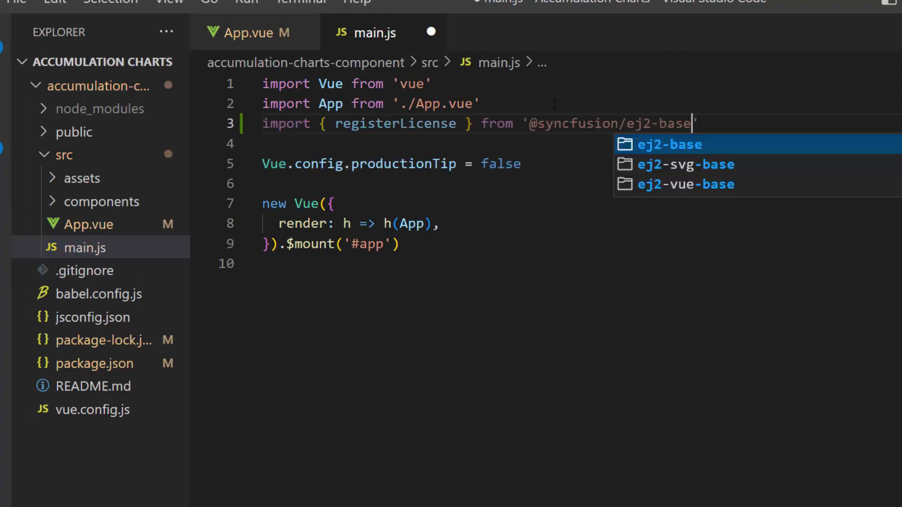
click(668, 144)
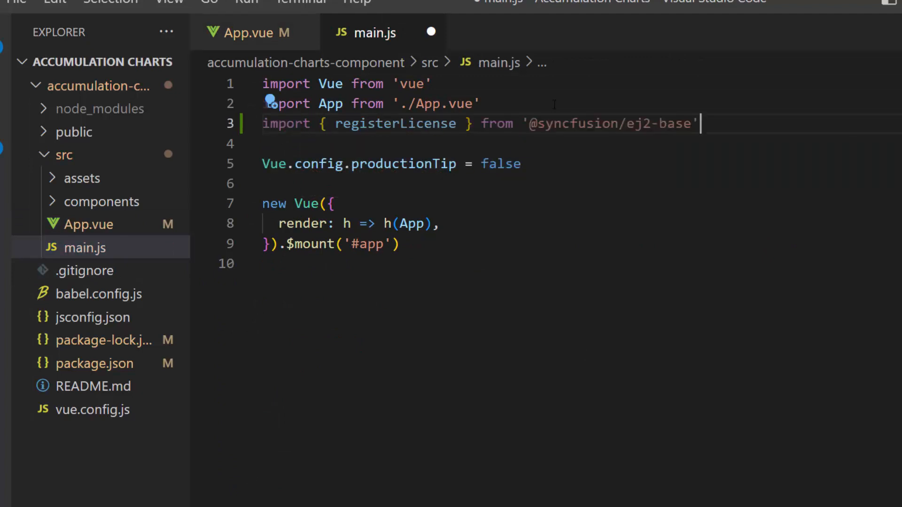
text(re)
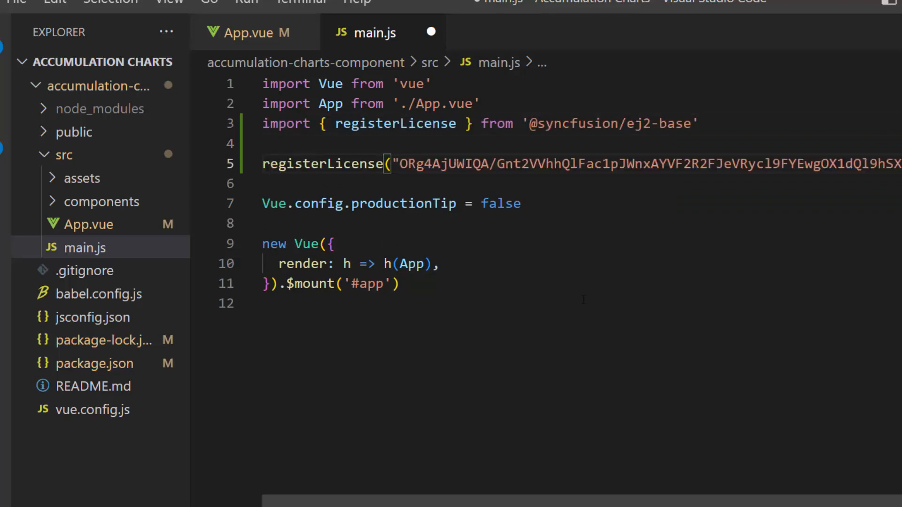
key(ctrl+s)
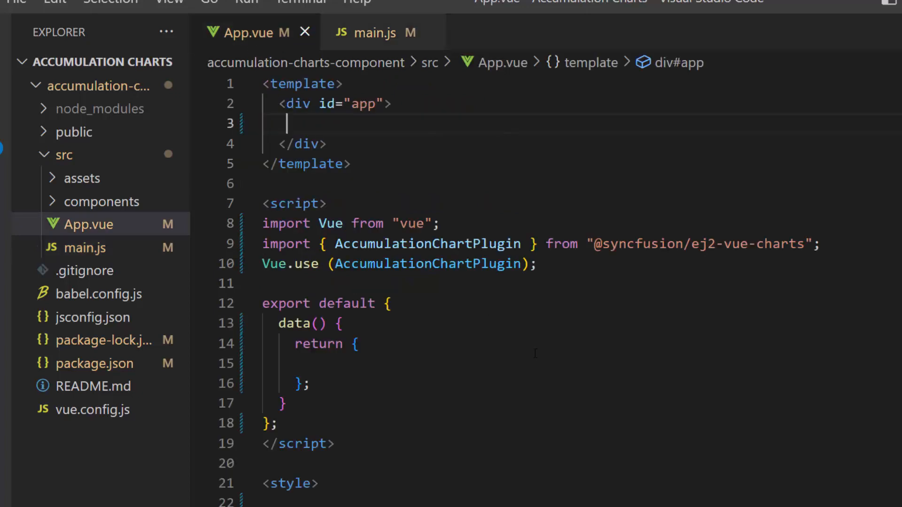
Nest ejs-accumulationchart, e-accumulation-series-collection and e-accumulation-series tags inside the app div
key(Enter)
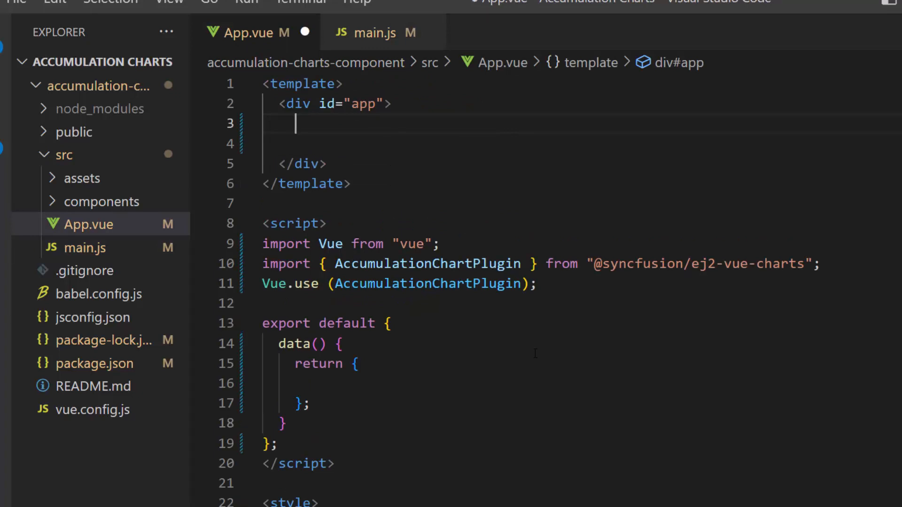
text(<ejs-accumulationchart>)
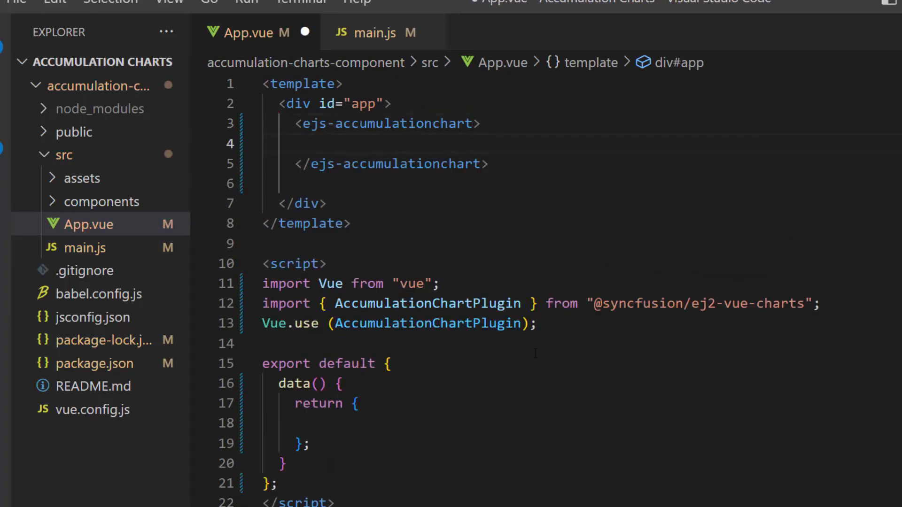
click(311, 143)
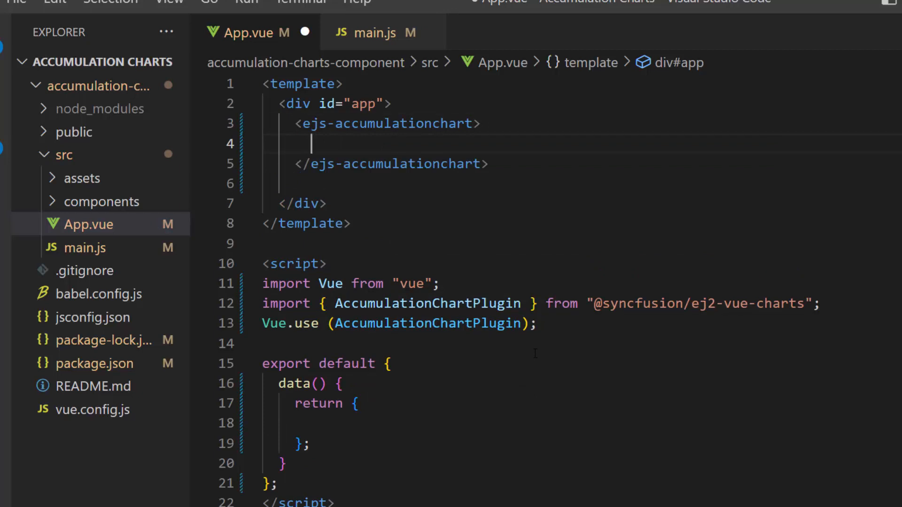
text(<e-accumulation-series-collection>)
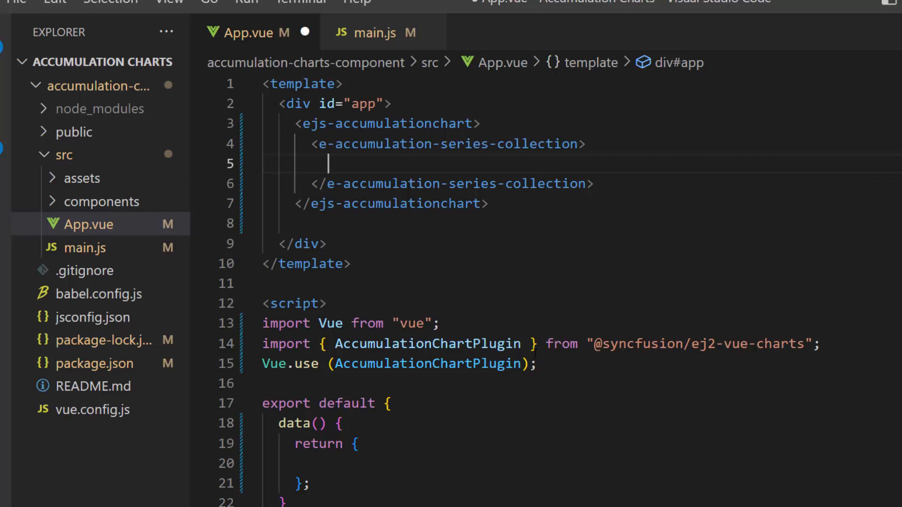
text(<e-accumulation-series></e-accumulation-series>)
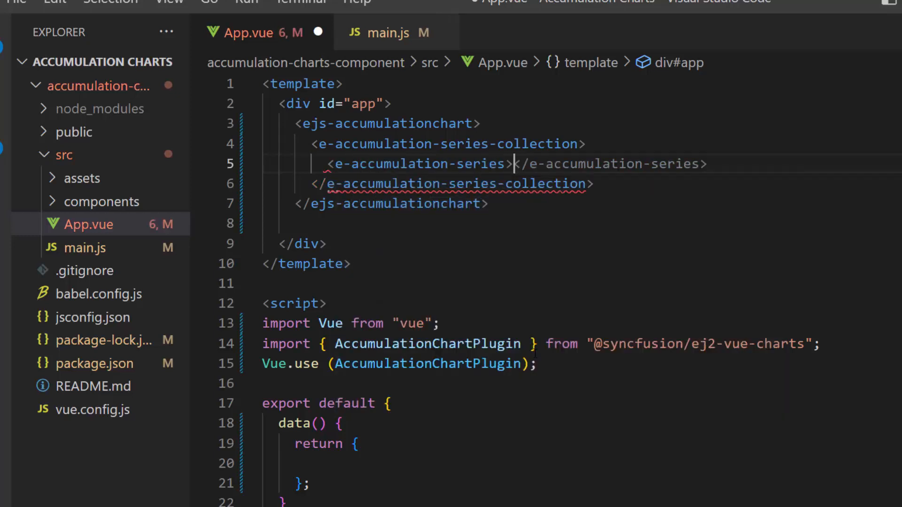
key(Enter)
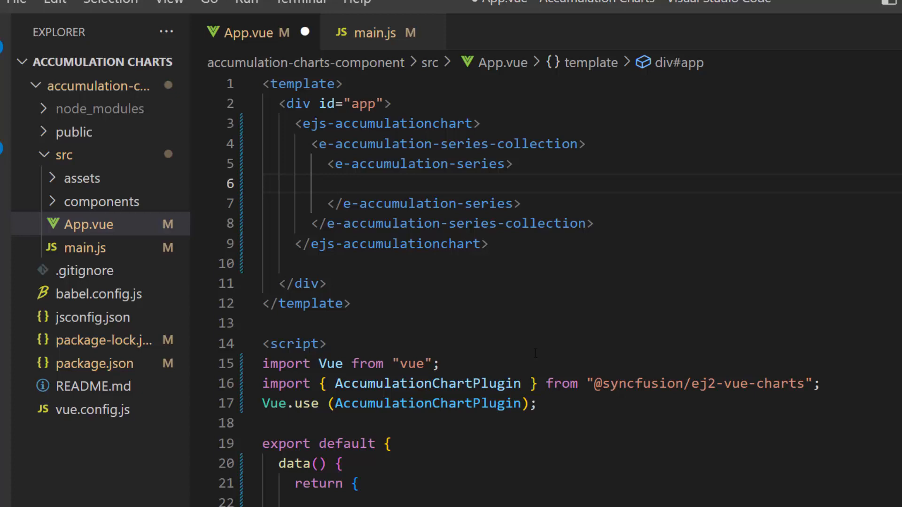
click(514, 163)
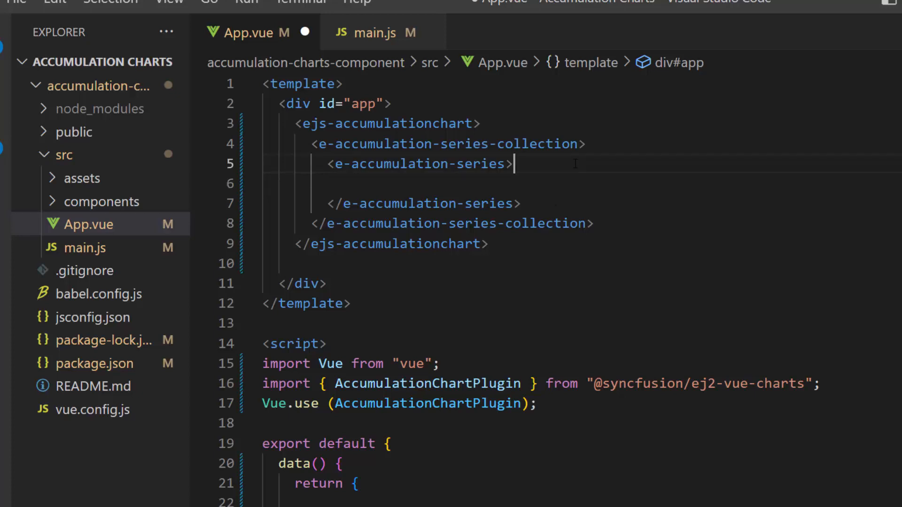
Add a chartData array and bind it to the series with xName browser, yName usersCount
scroll(down, 3)
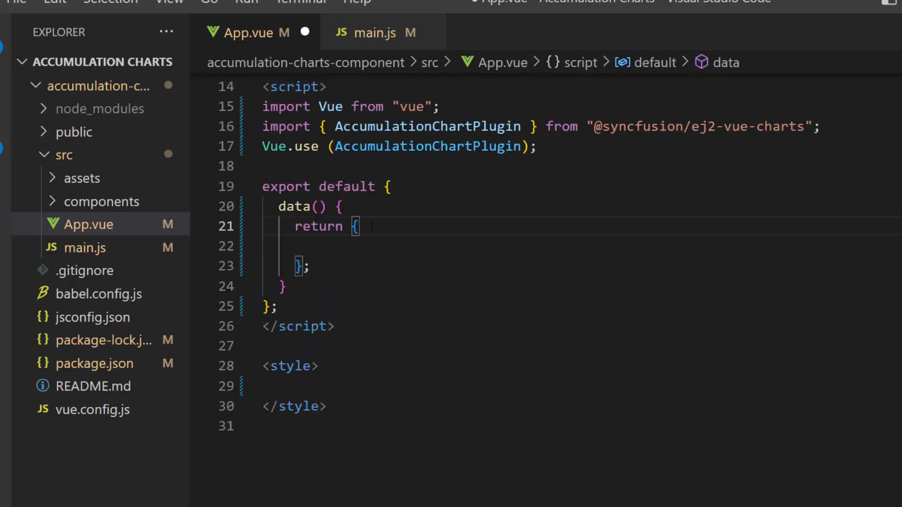
text(chartData : [])
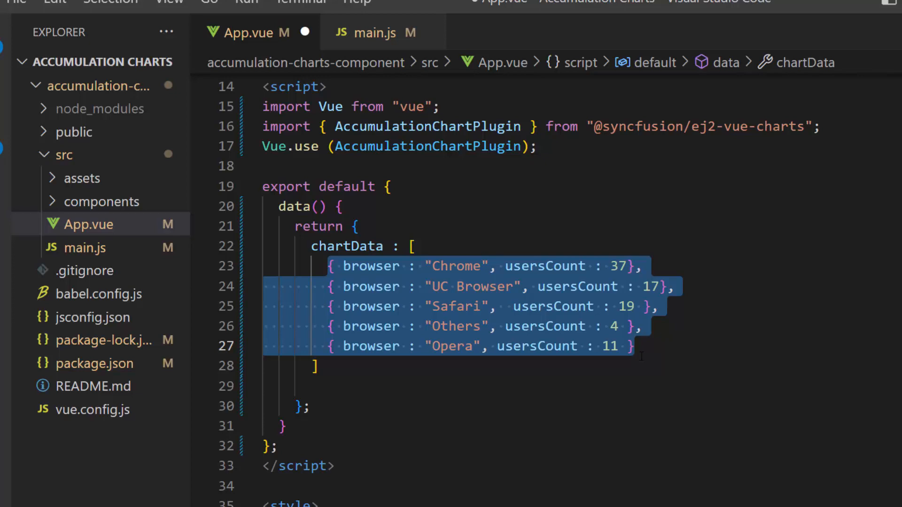
scroll(up, 3)
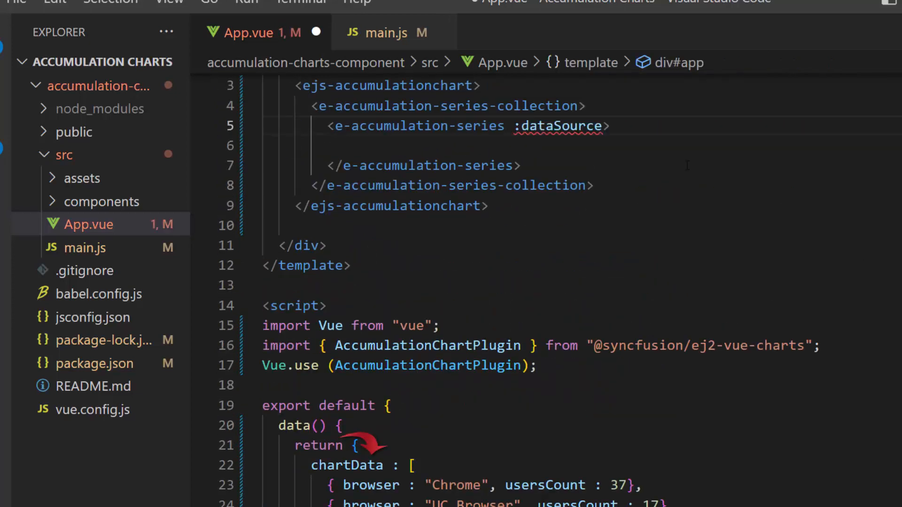
text(="chartData")
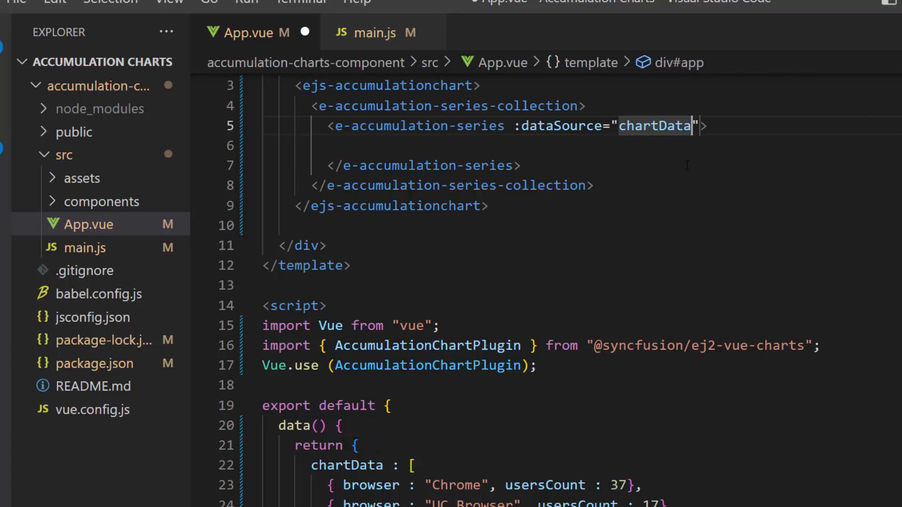
text(xName="browser)
click(571, 146)
text(yName=)
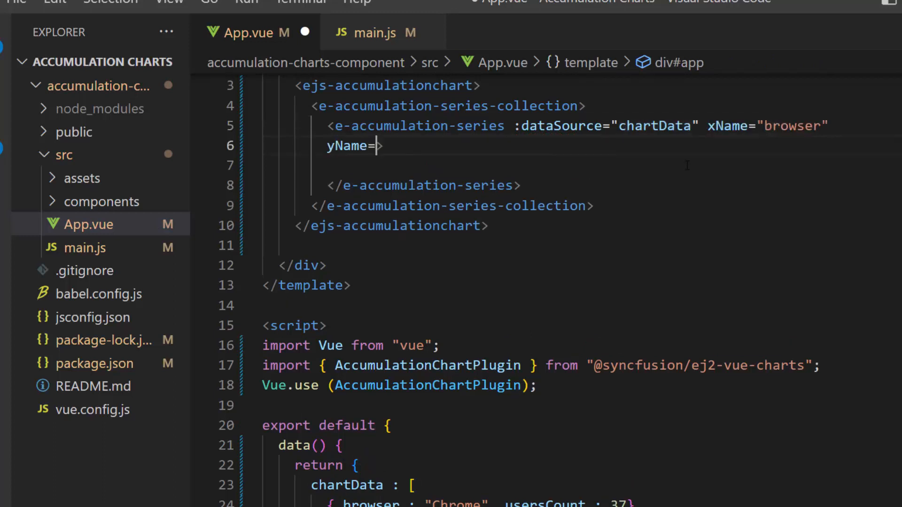
text("usersCount">)
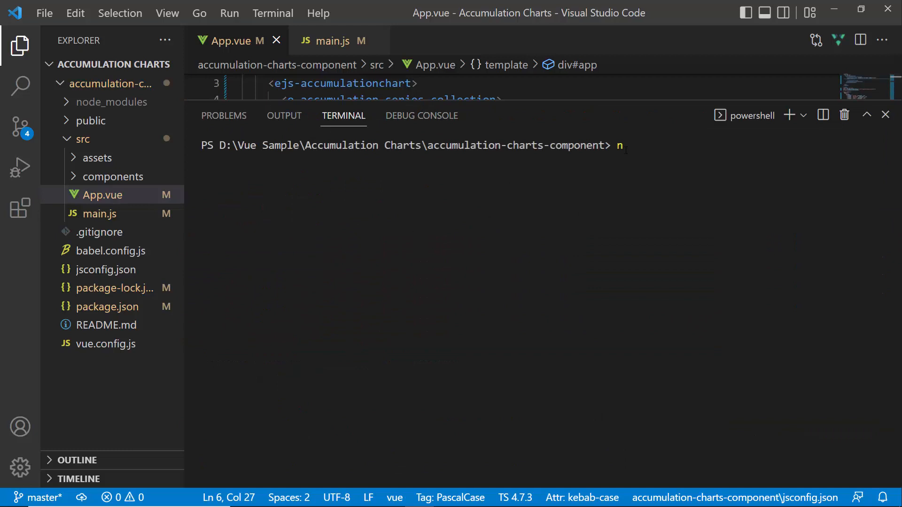
Run npm run serve in the terminal to launch the development server
text(pm run serve)
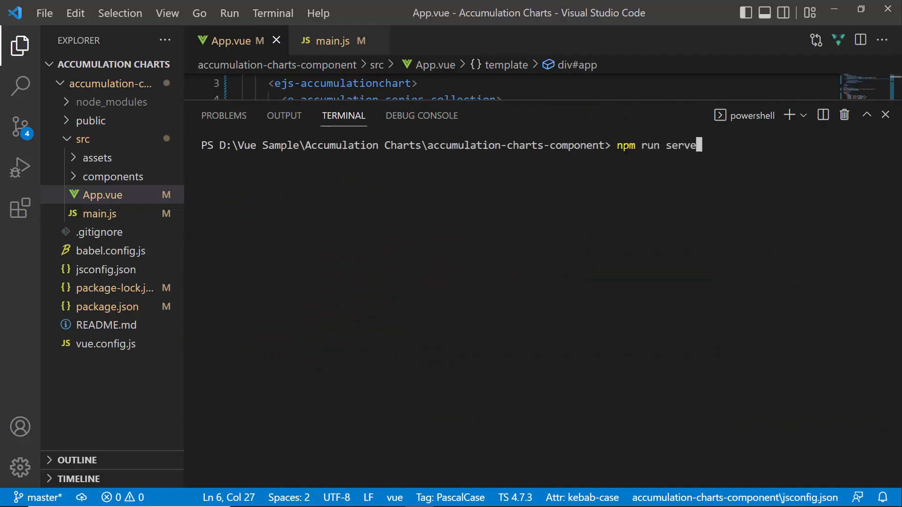
key(Return)
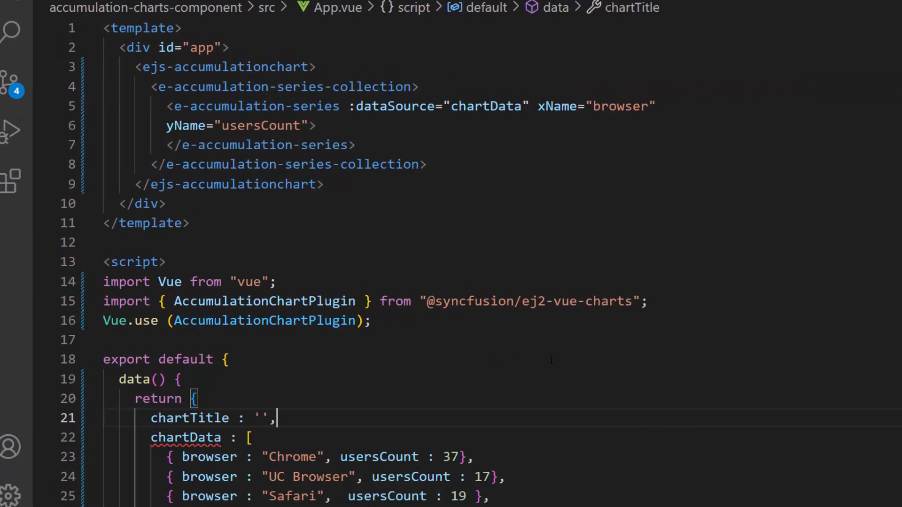
Set chartTitle to 'Mobile Browser Statistics' and bind it to the chart's title
text(Mobile Browser Statistics)
click(226, 66)
text( :title="chartTitle")
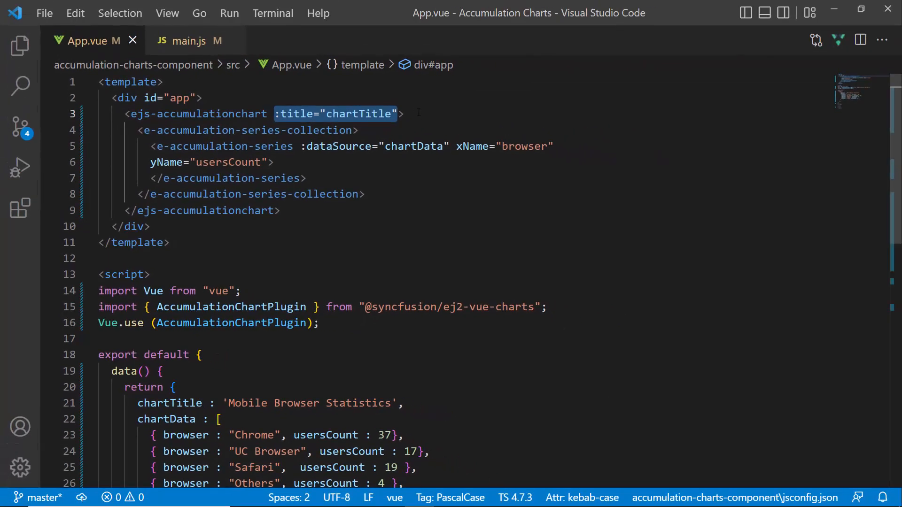
key(alt+tab)
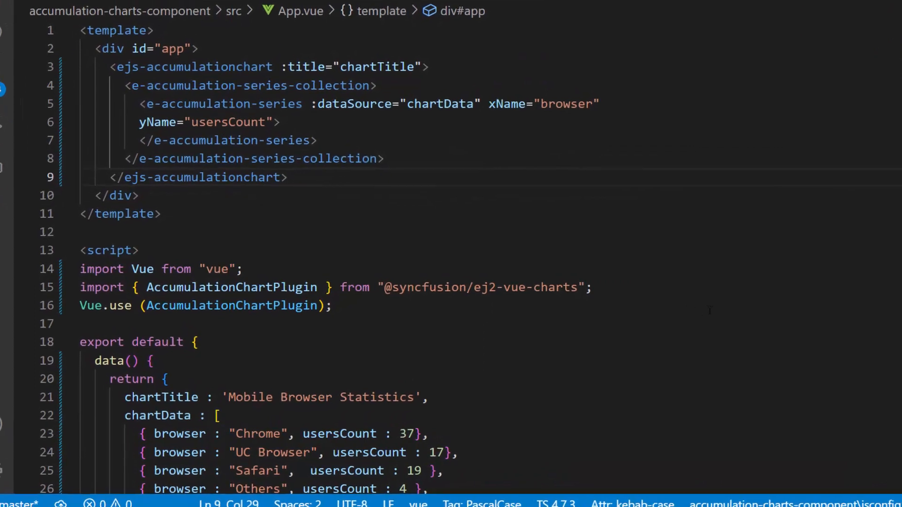
Import and provide AccumulationDataLabel, and define chartDatalabel with visible: true
text(, AccumulationDataLabel)
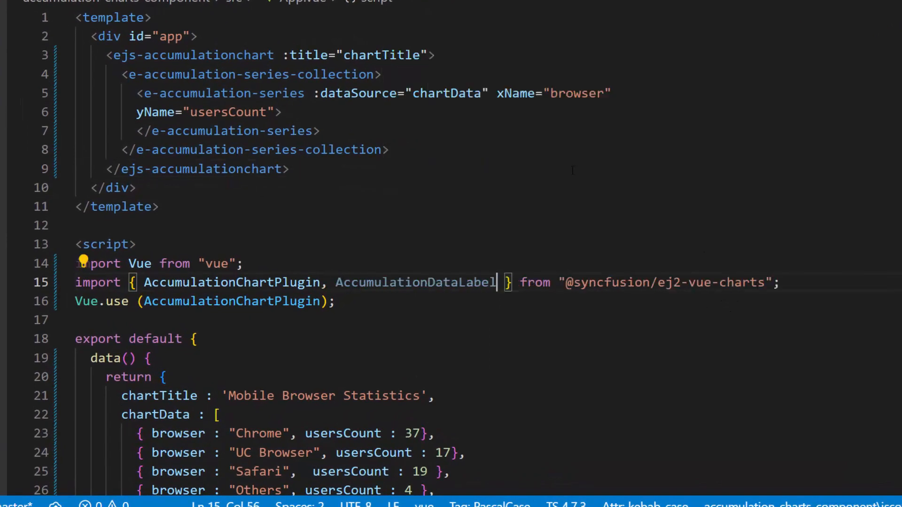
scroll(down, 3)
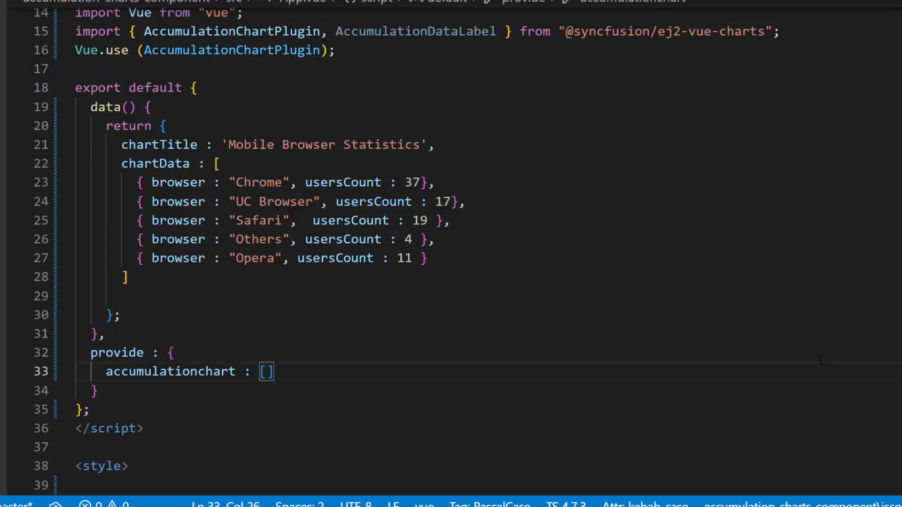
text(AccumulationDataLabel)
text(chartDatalabel : {)
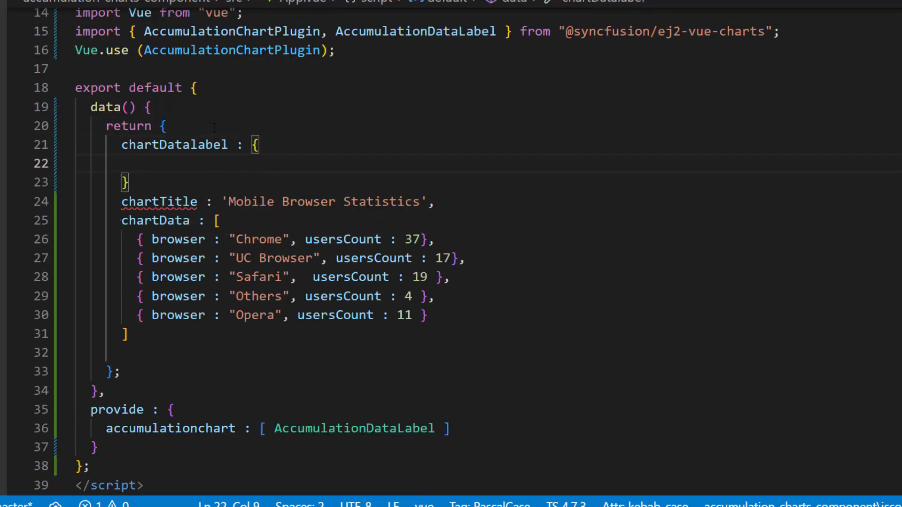
text(visible : true)
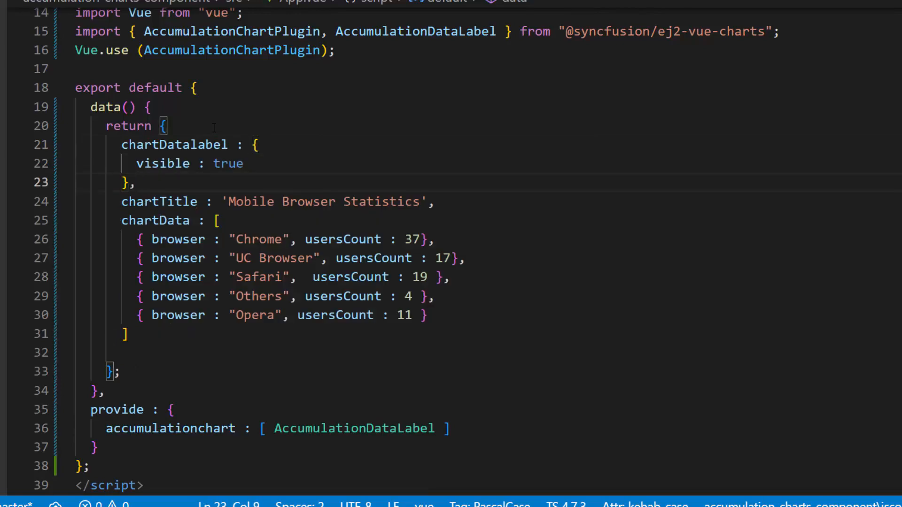